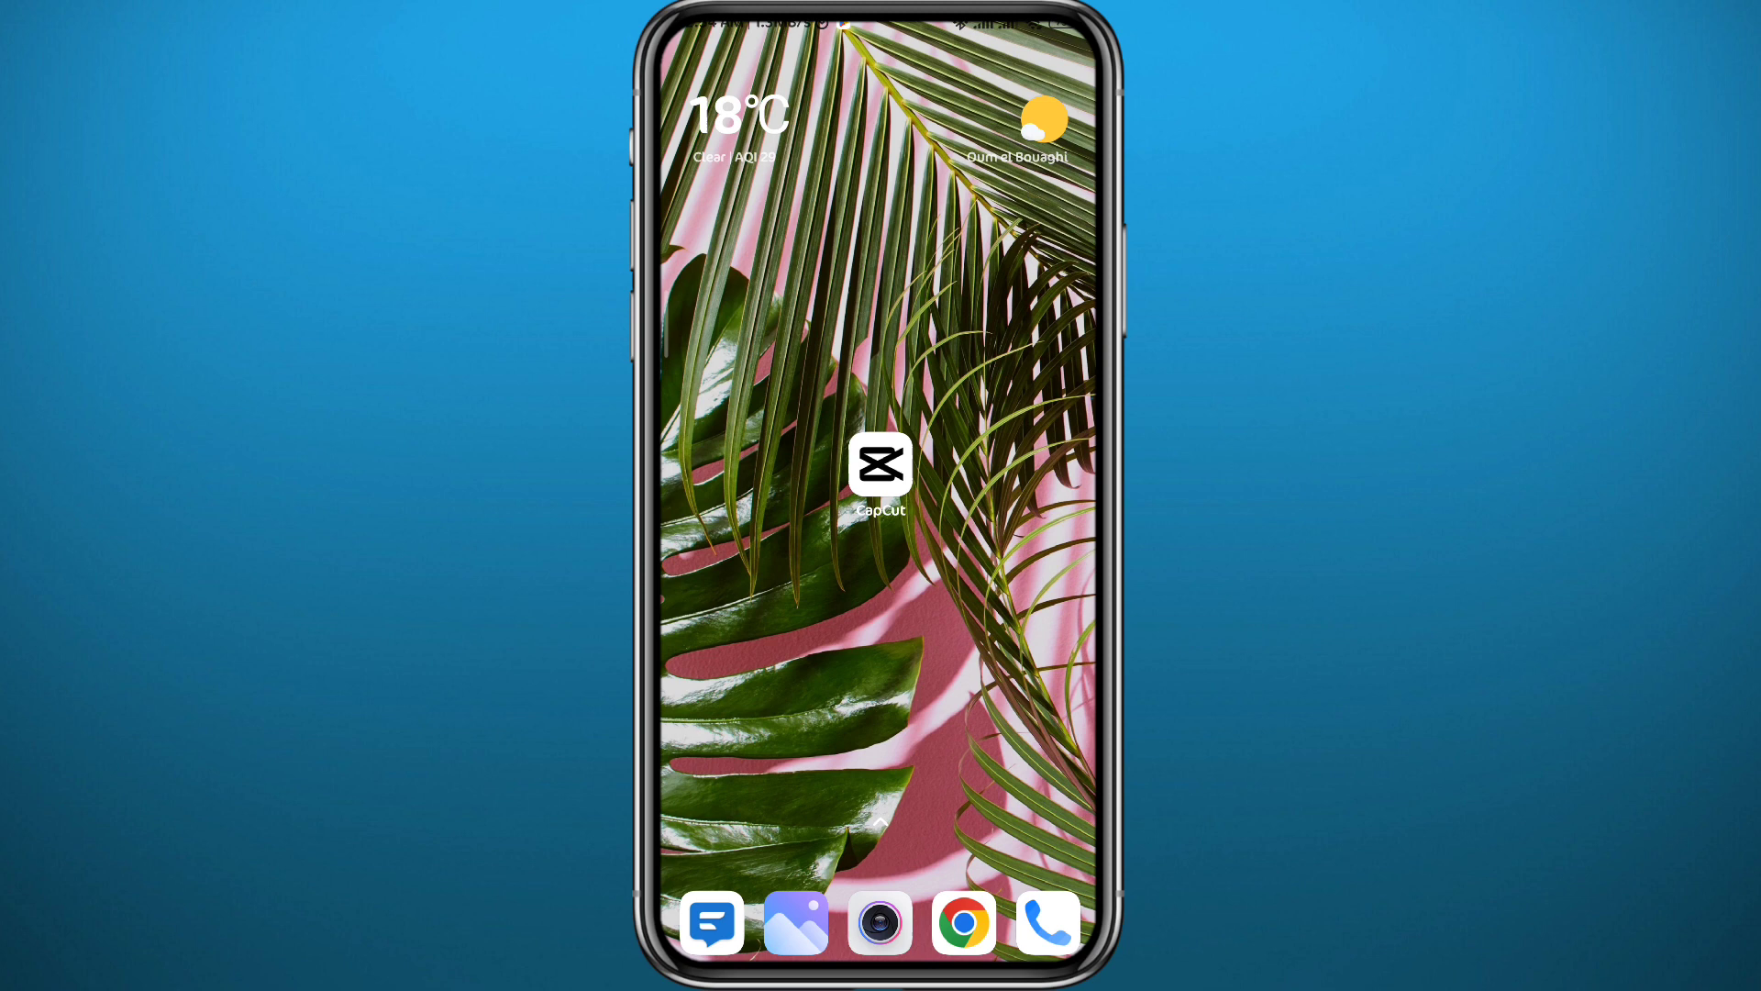
Launch CapCut from the home screen to show its projects list
left_click(879, 462)
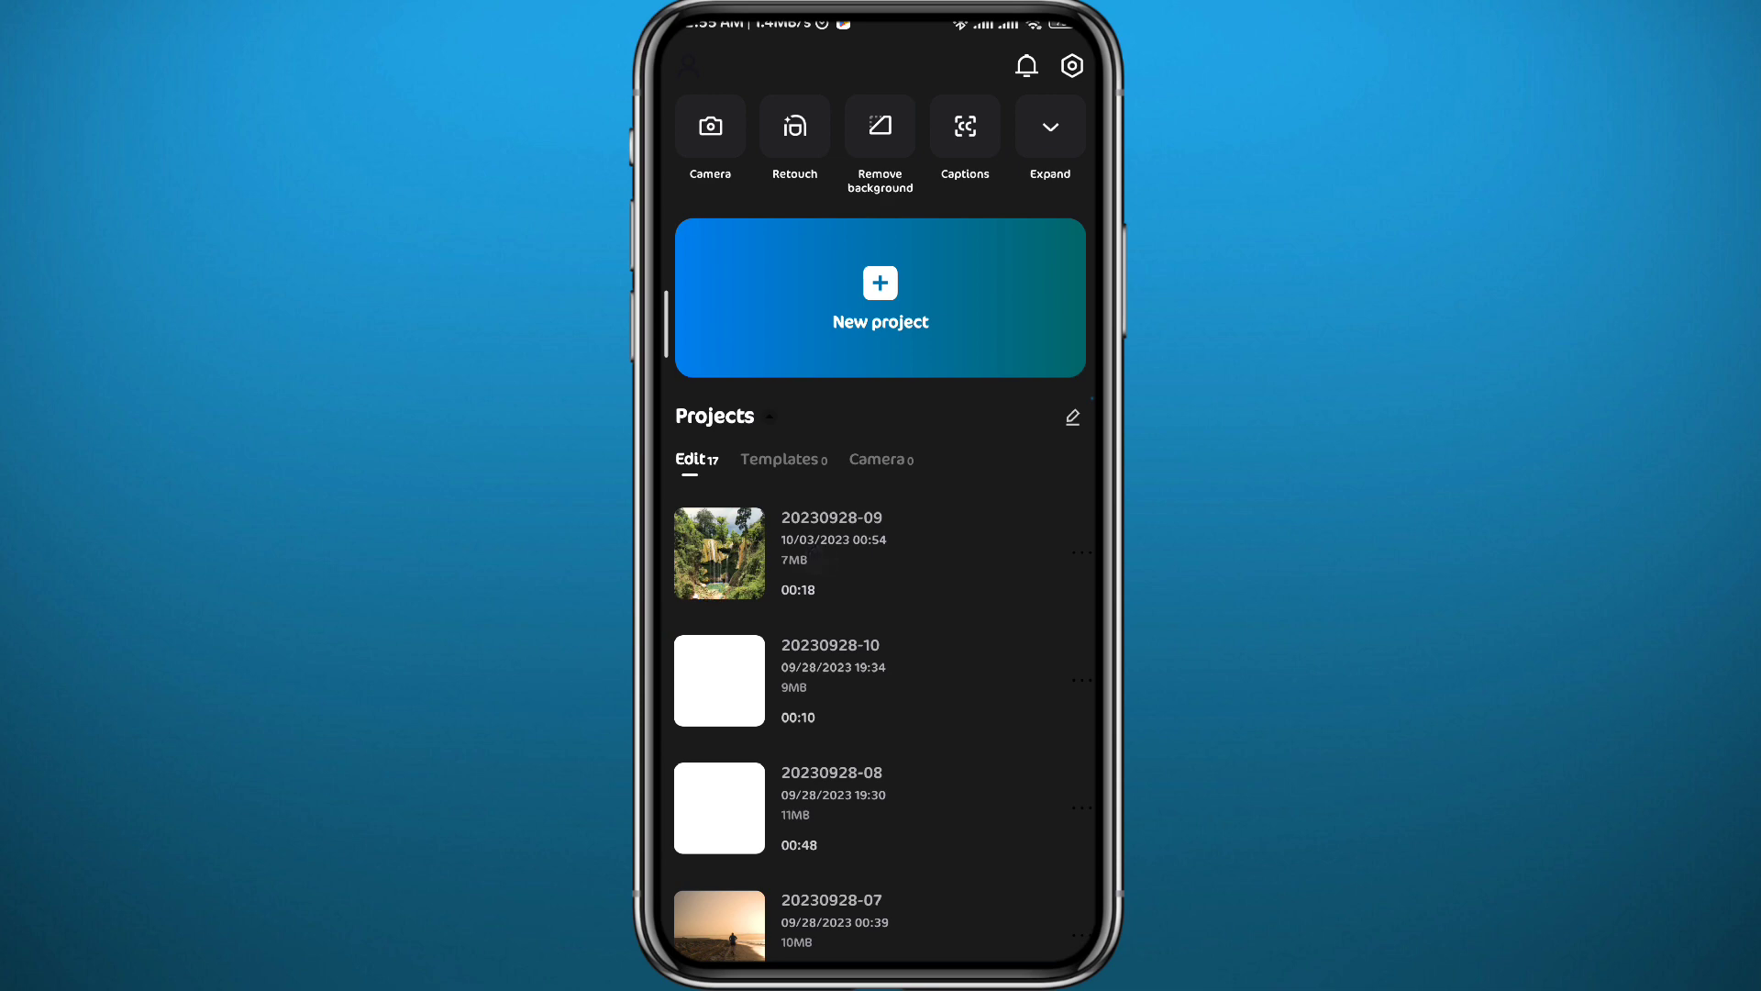
left_click(720, 553)
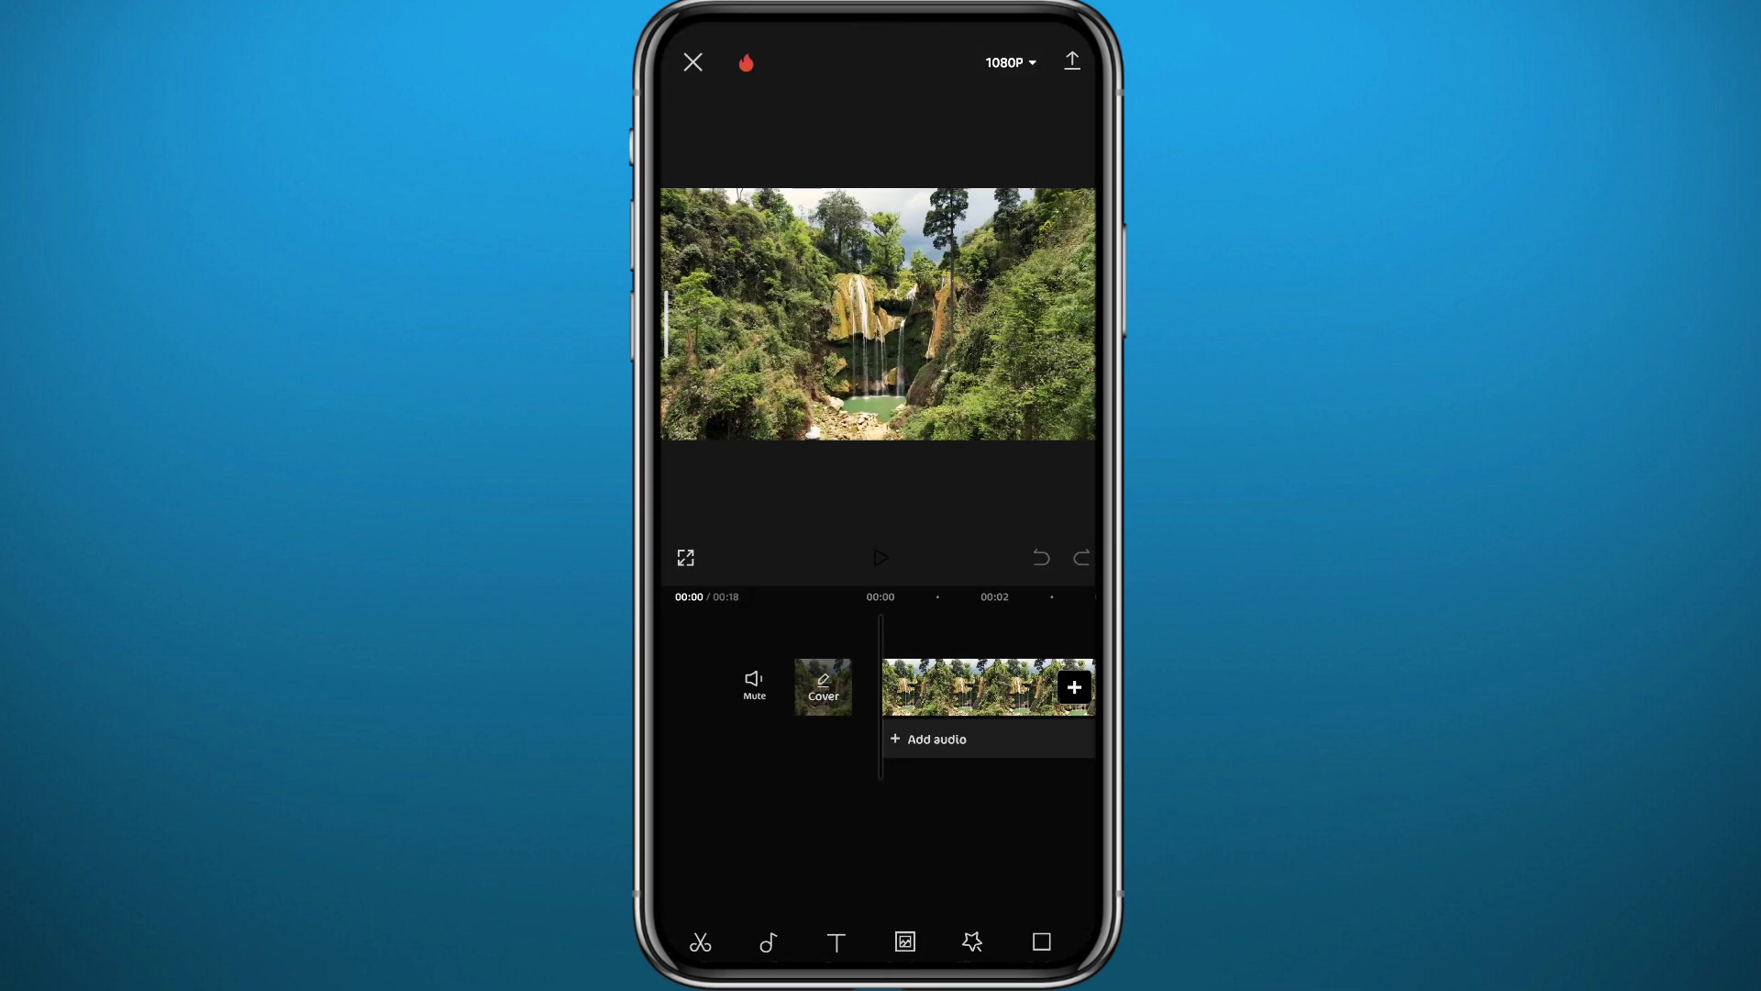
scroll("left", 3)
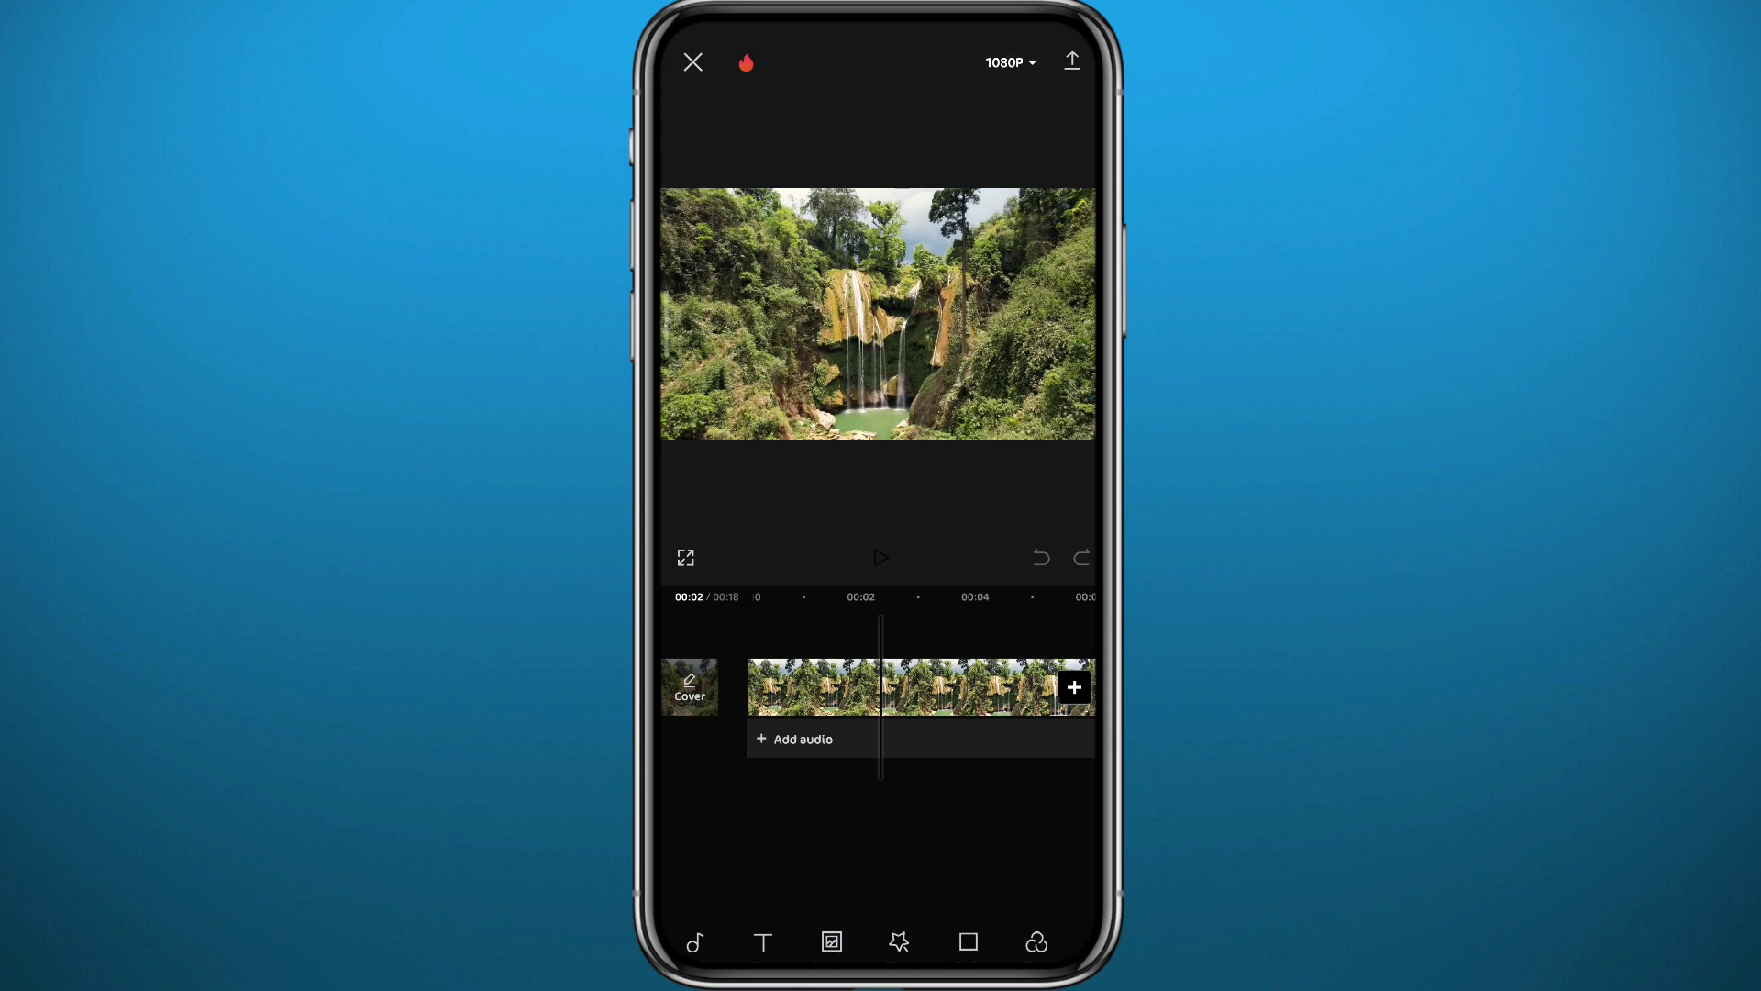
scroll("right", 3)
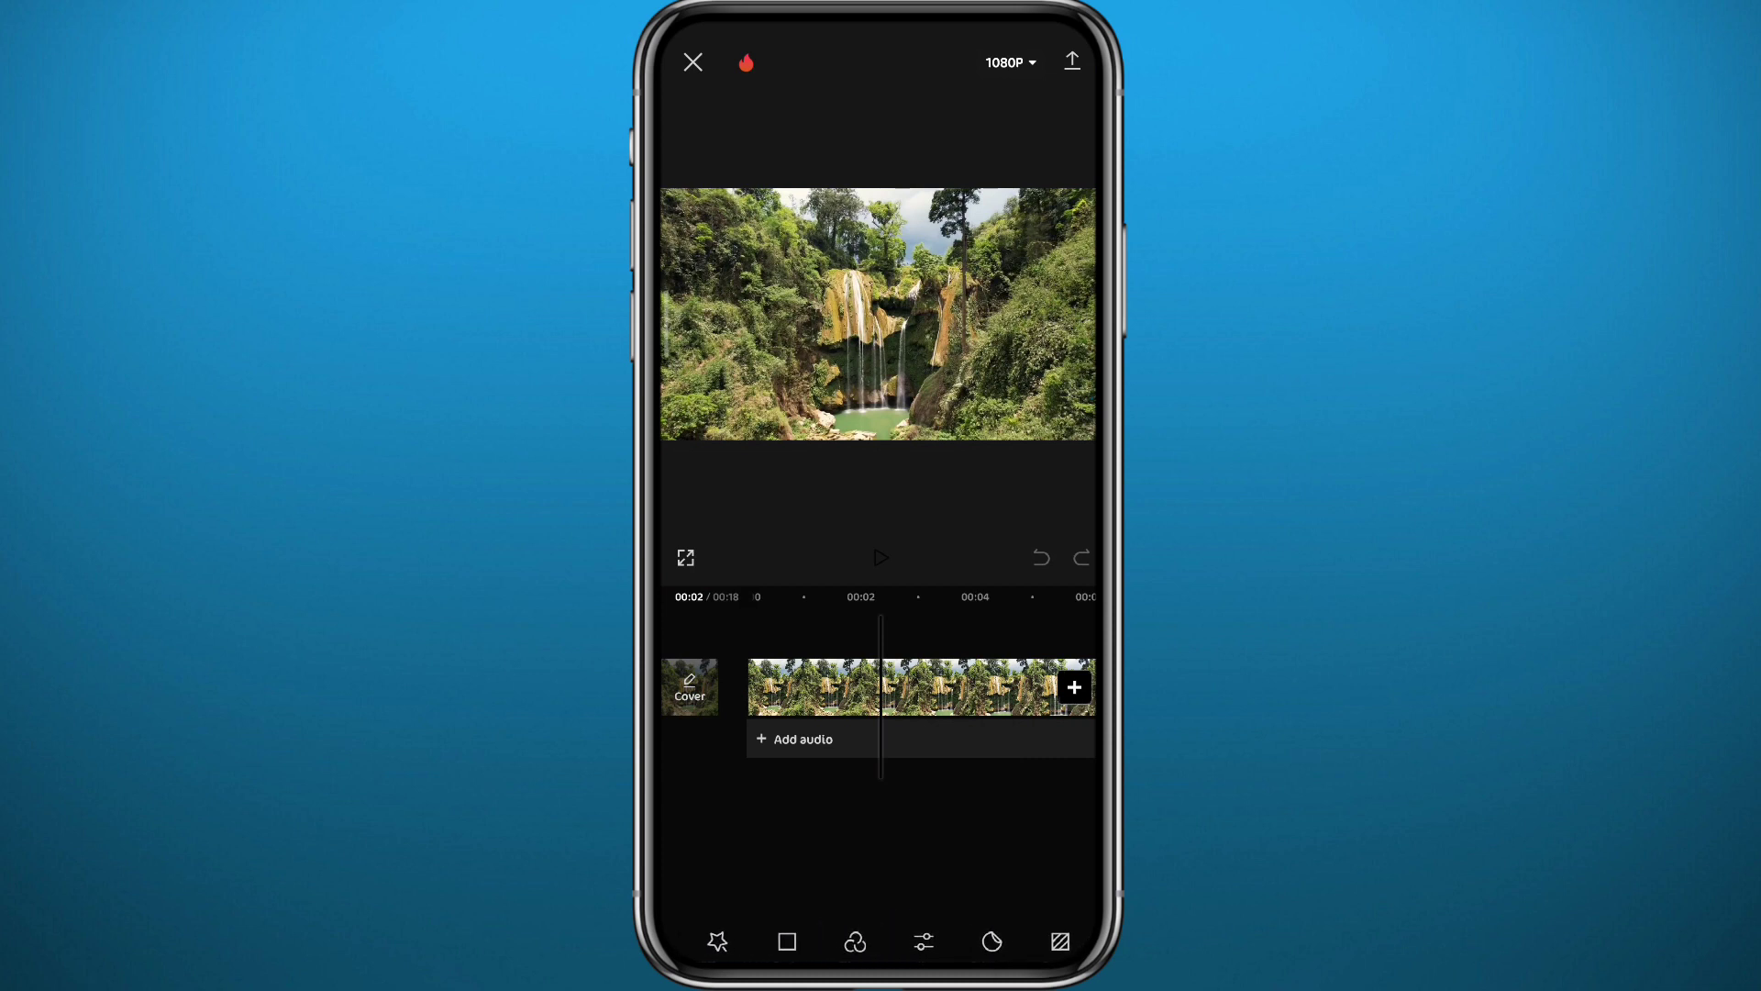
left_click(921, 686)
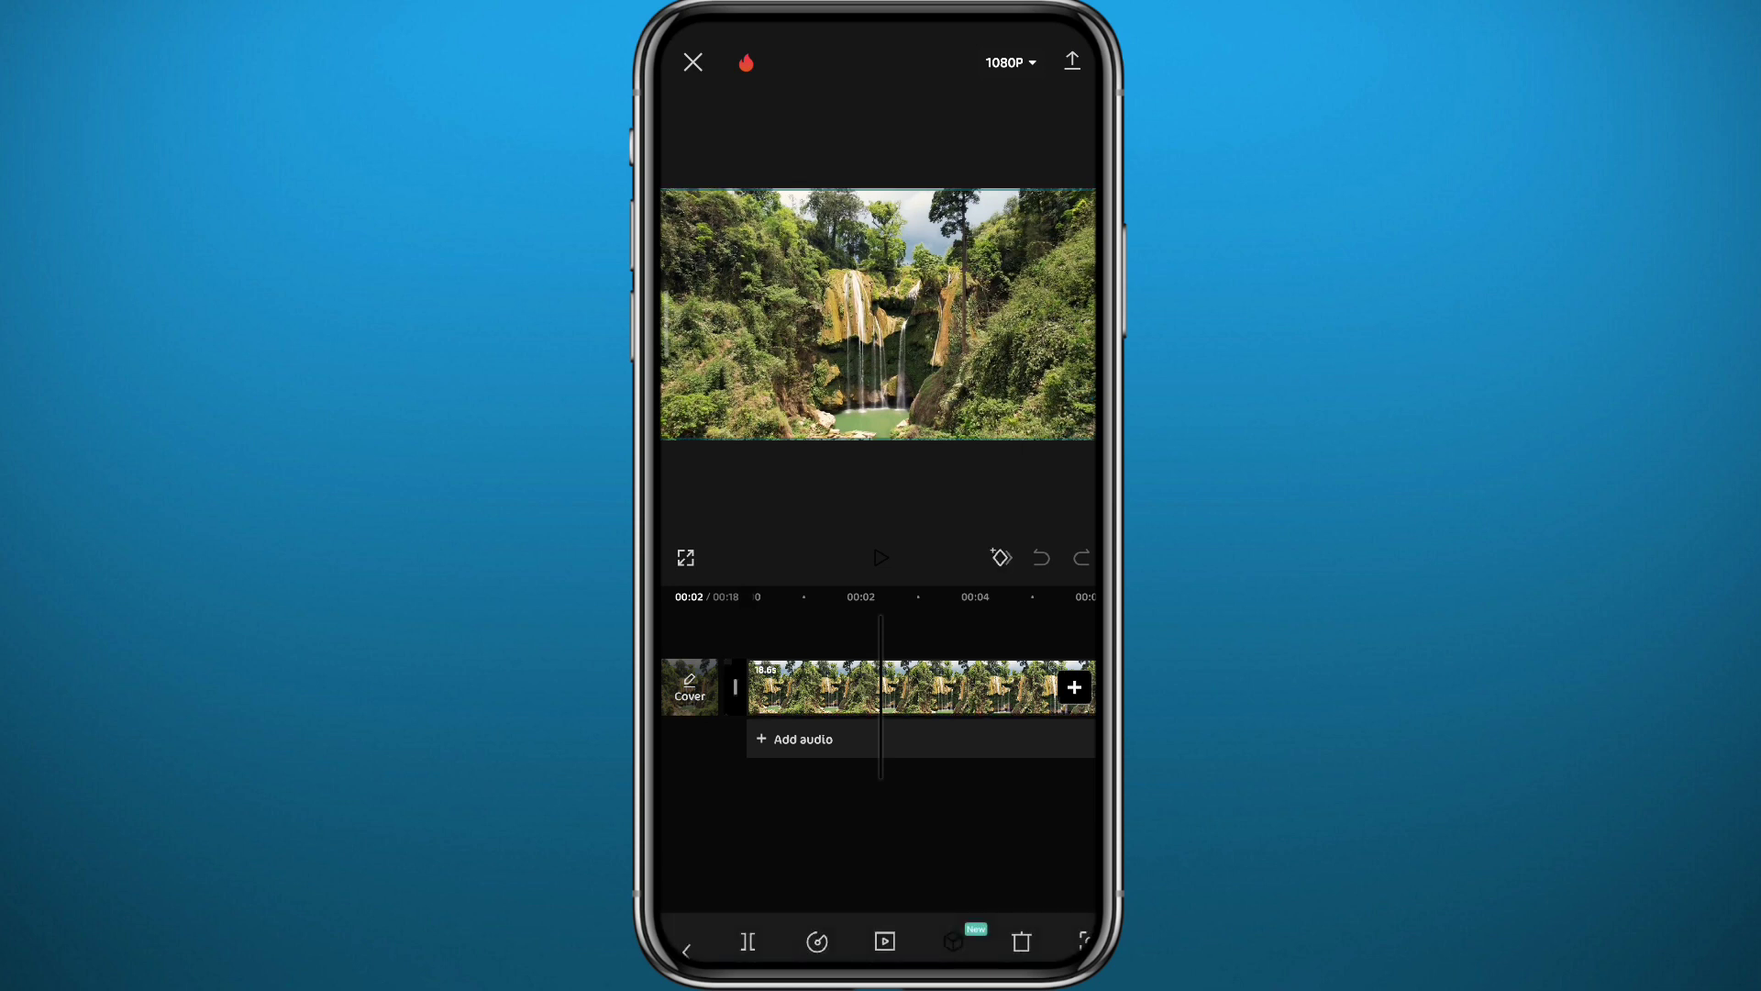
left_click(952, 941)
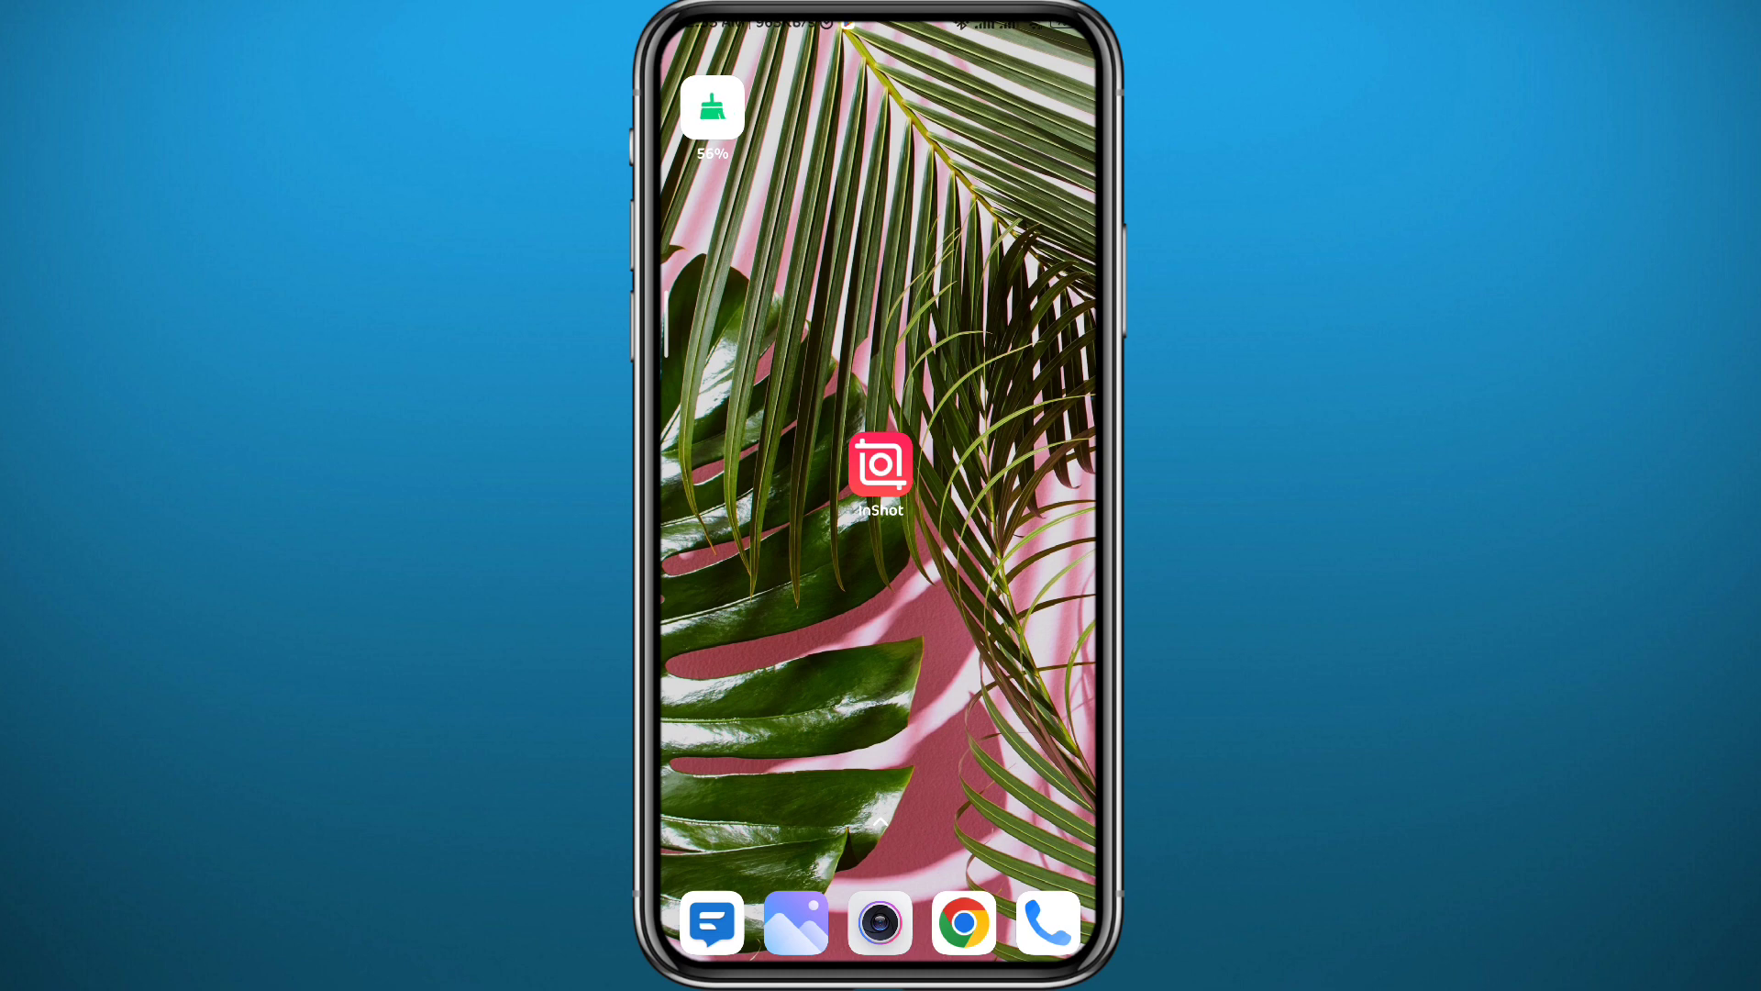
Launch InShot, choose Video under Create New and load the :32 mountain draft
left_click(879, 468)
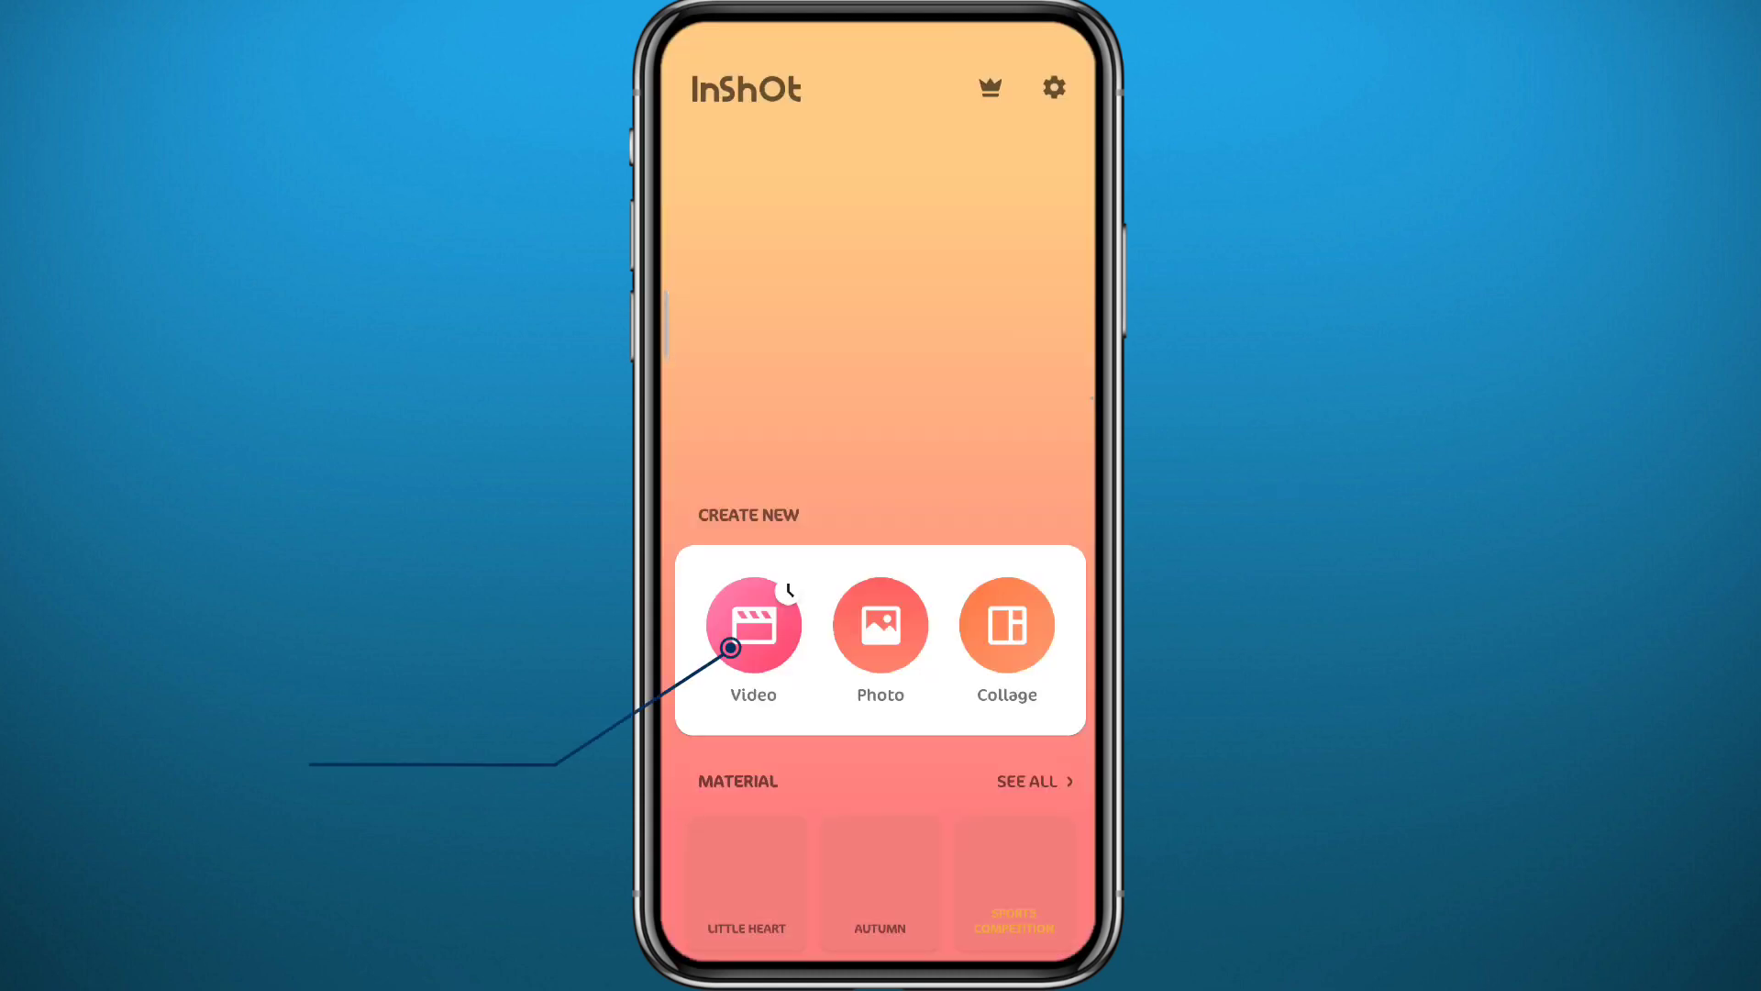
left_click(752, 626)
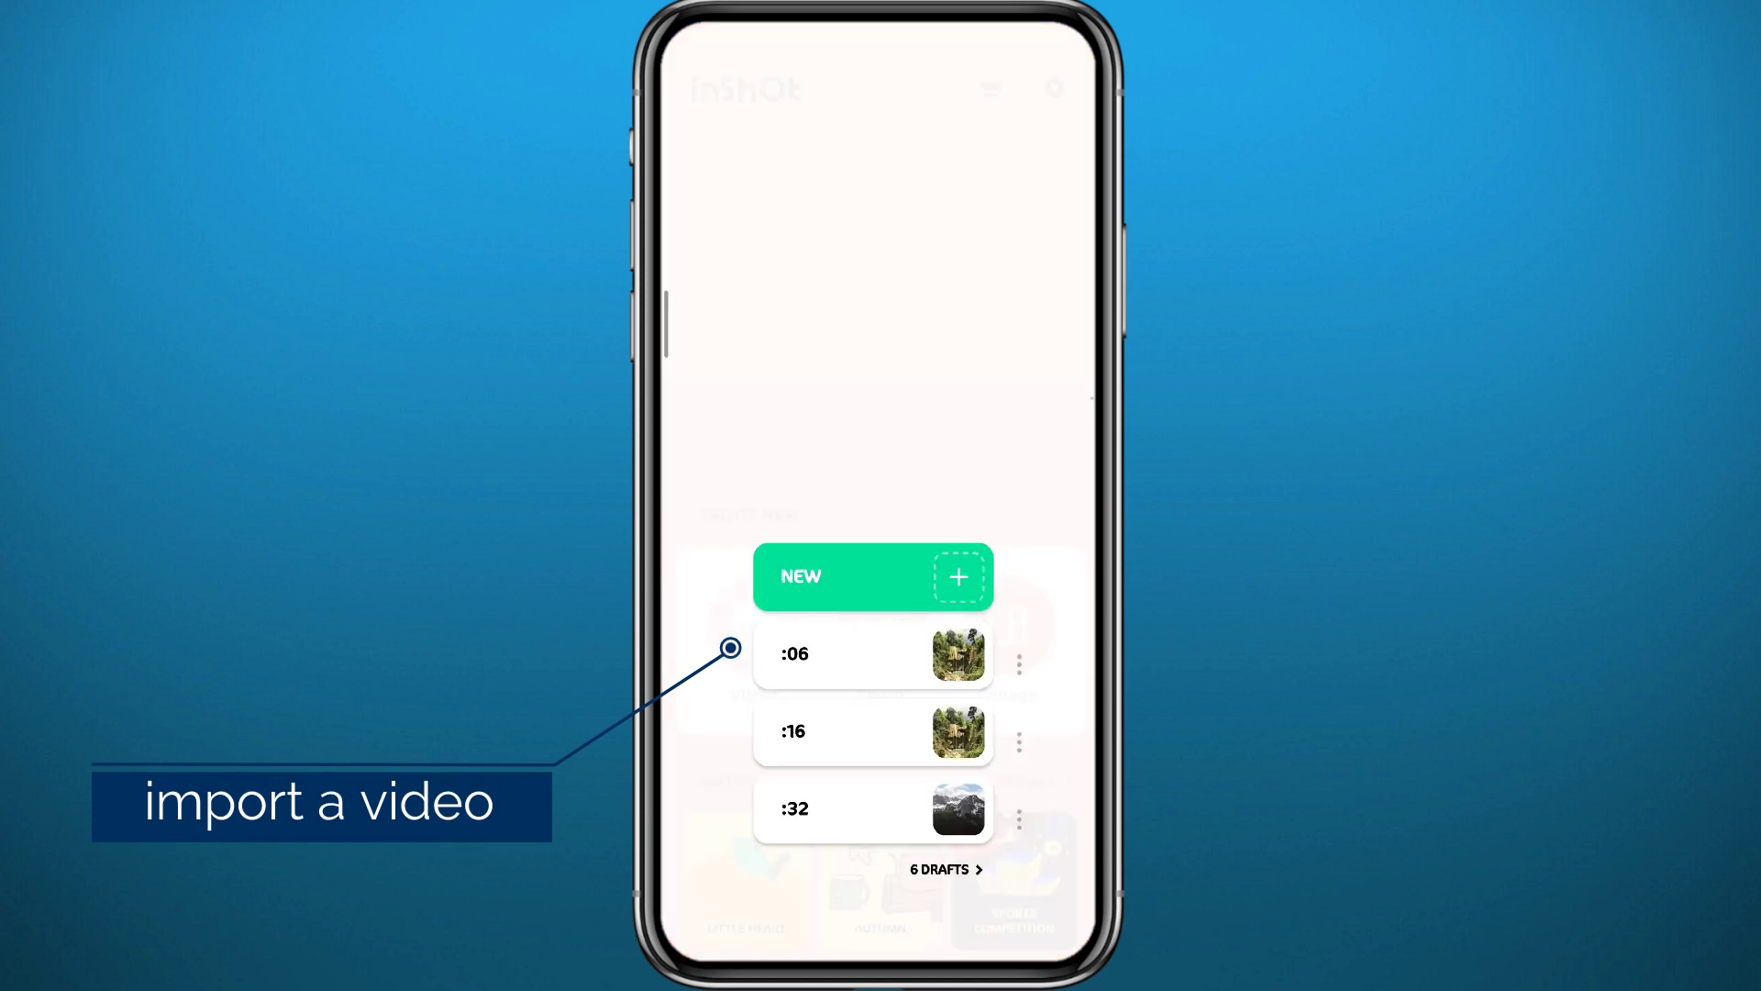
left_click(874, 576)
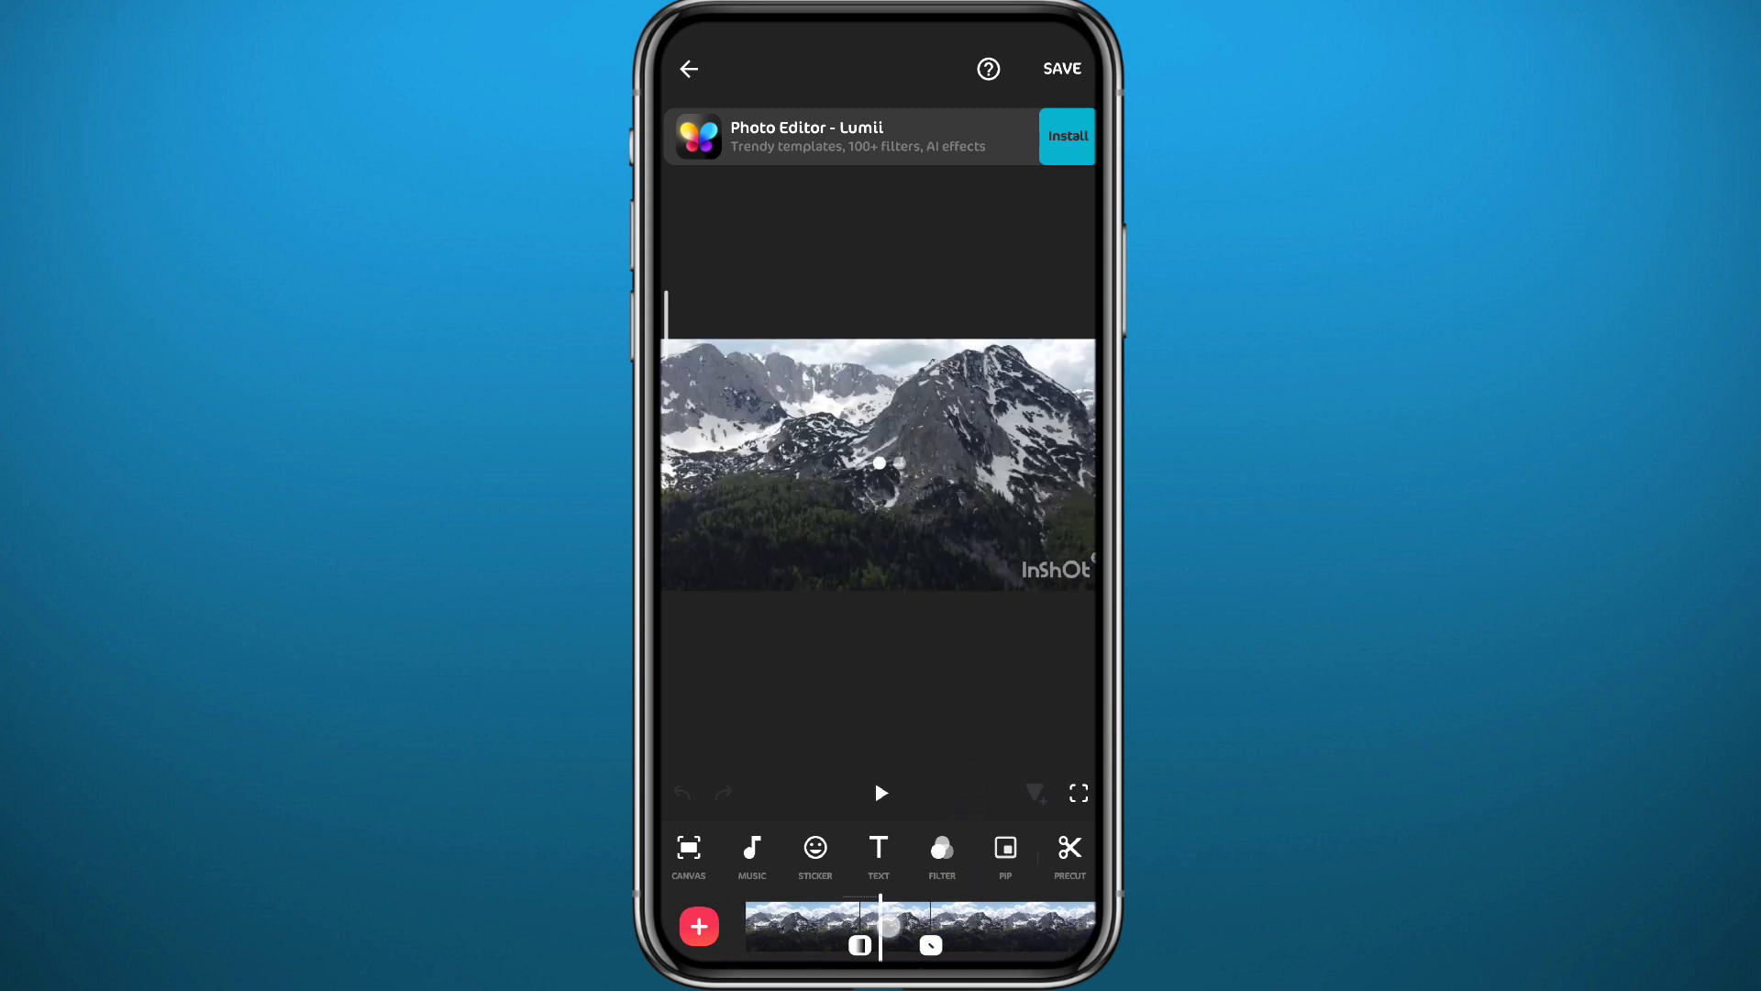
Preview the mountain video in the editor, then go back to the home screen
left_click(881, 793)
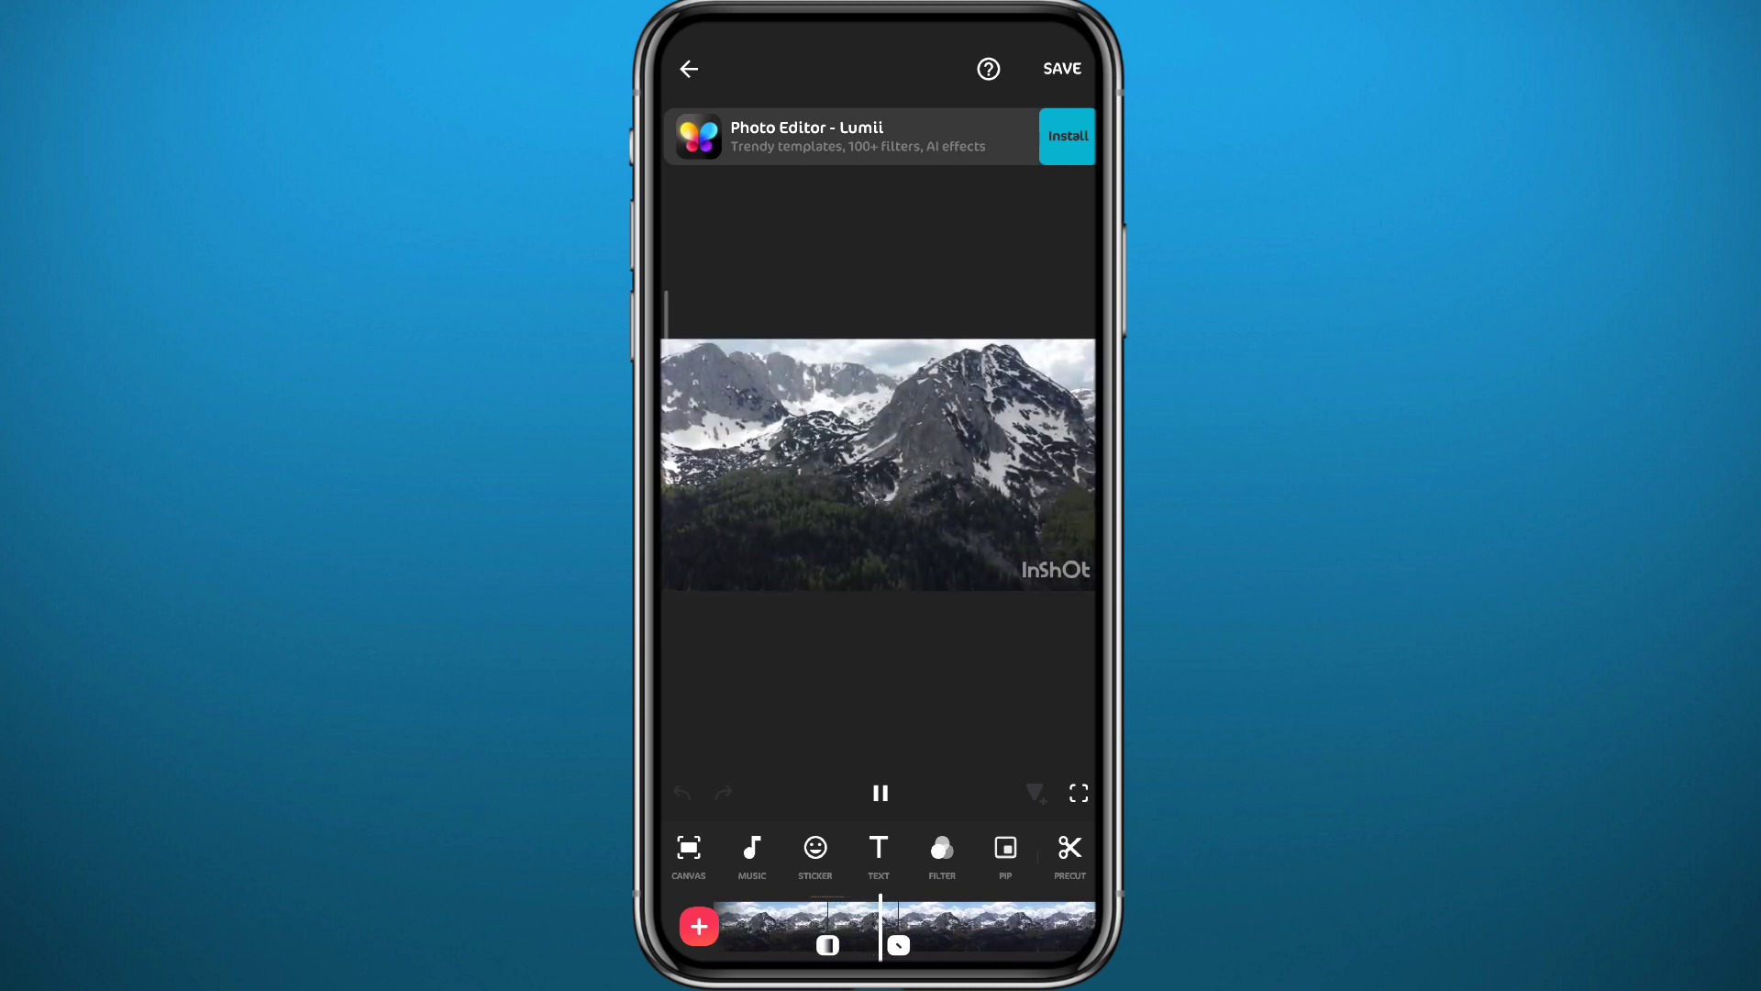
left_click(881, 792)
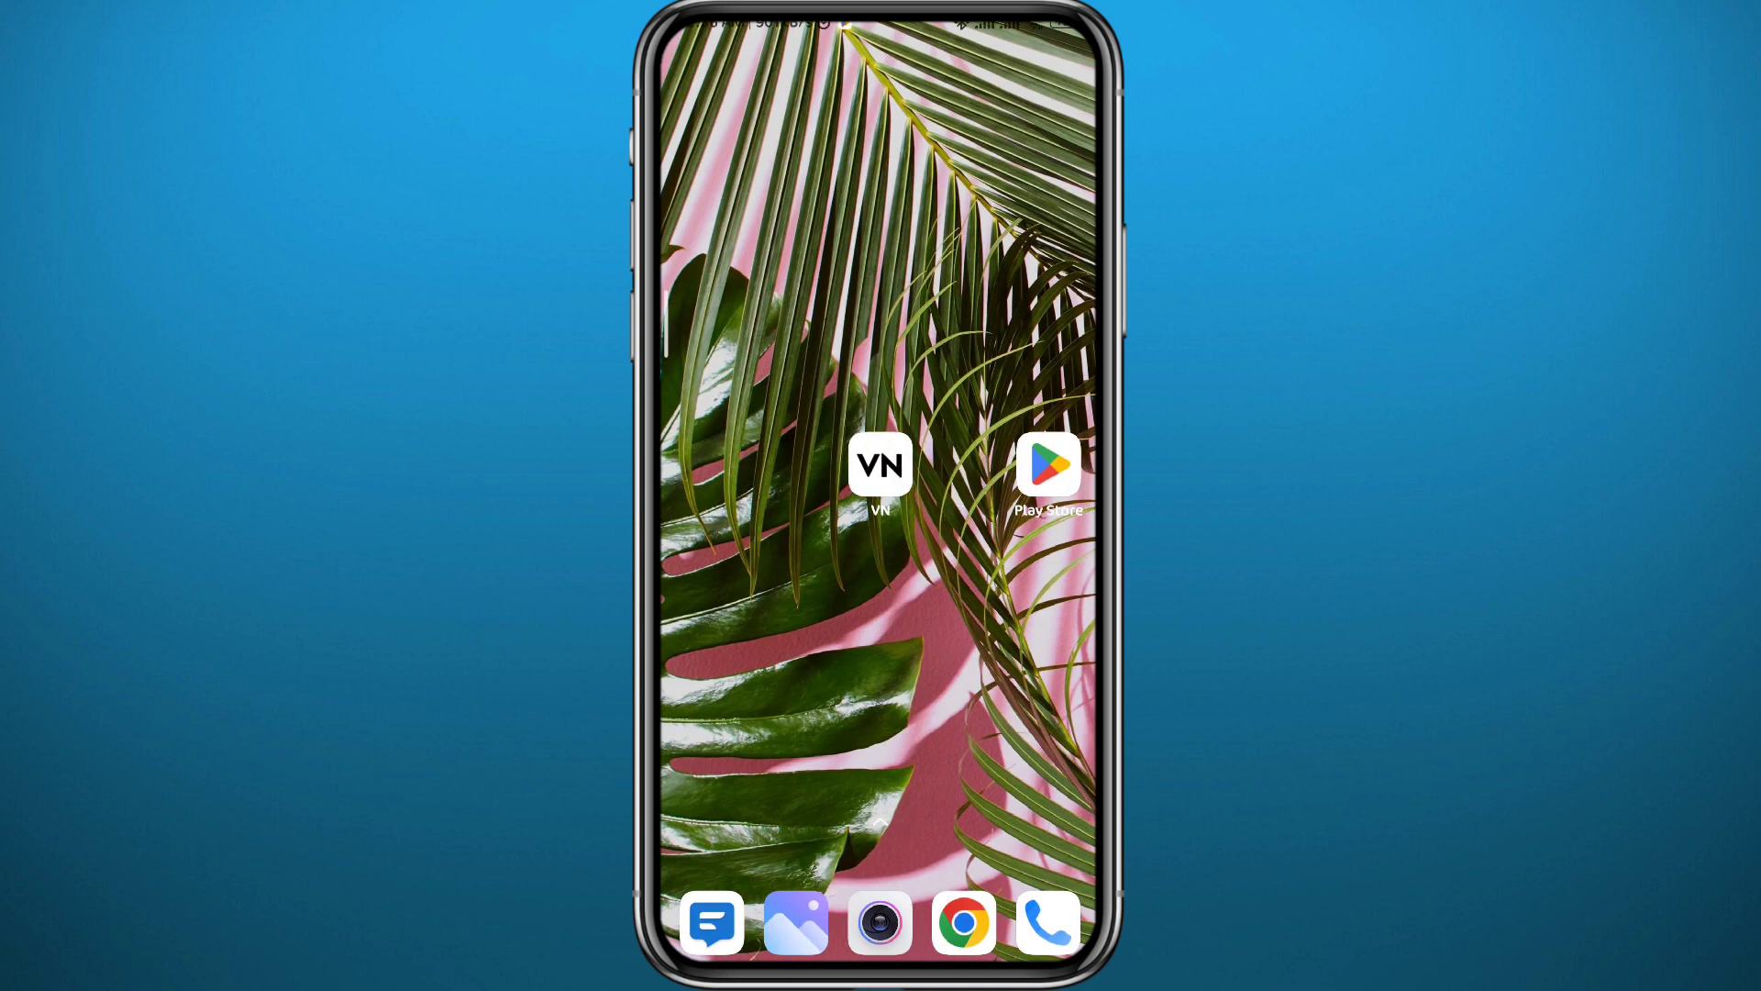
Open the Play Store, visit the VN - Video Editor & Maker page and start a new search
left_click(879, 464)
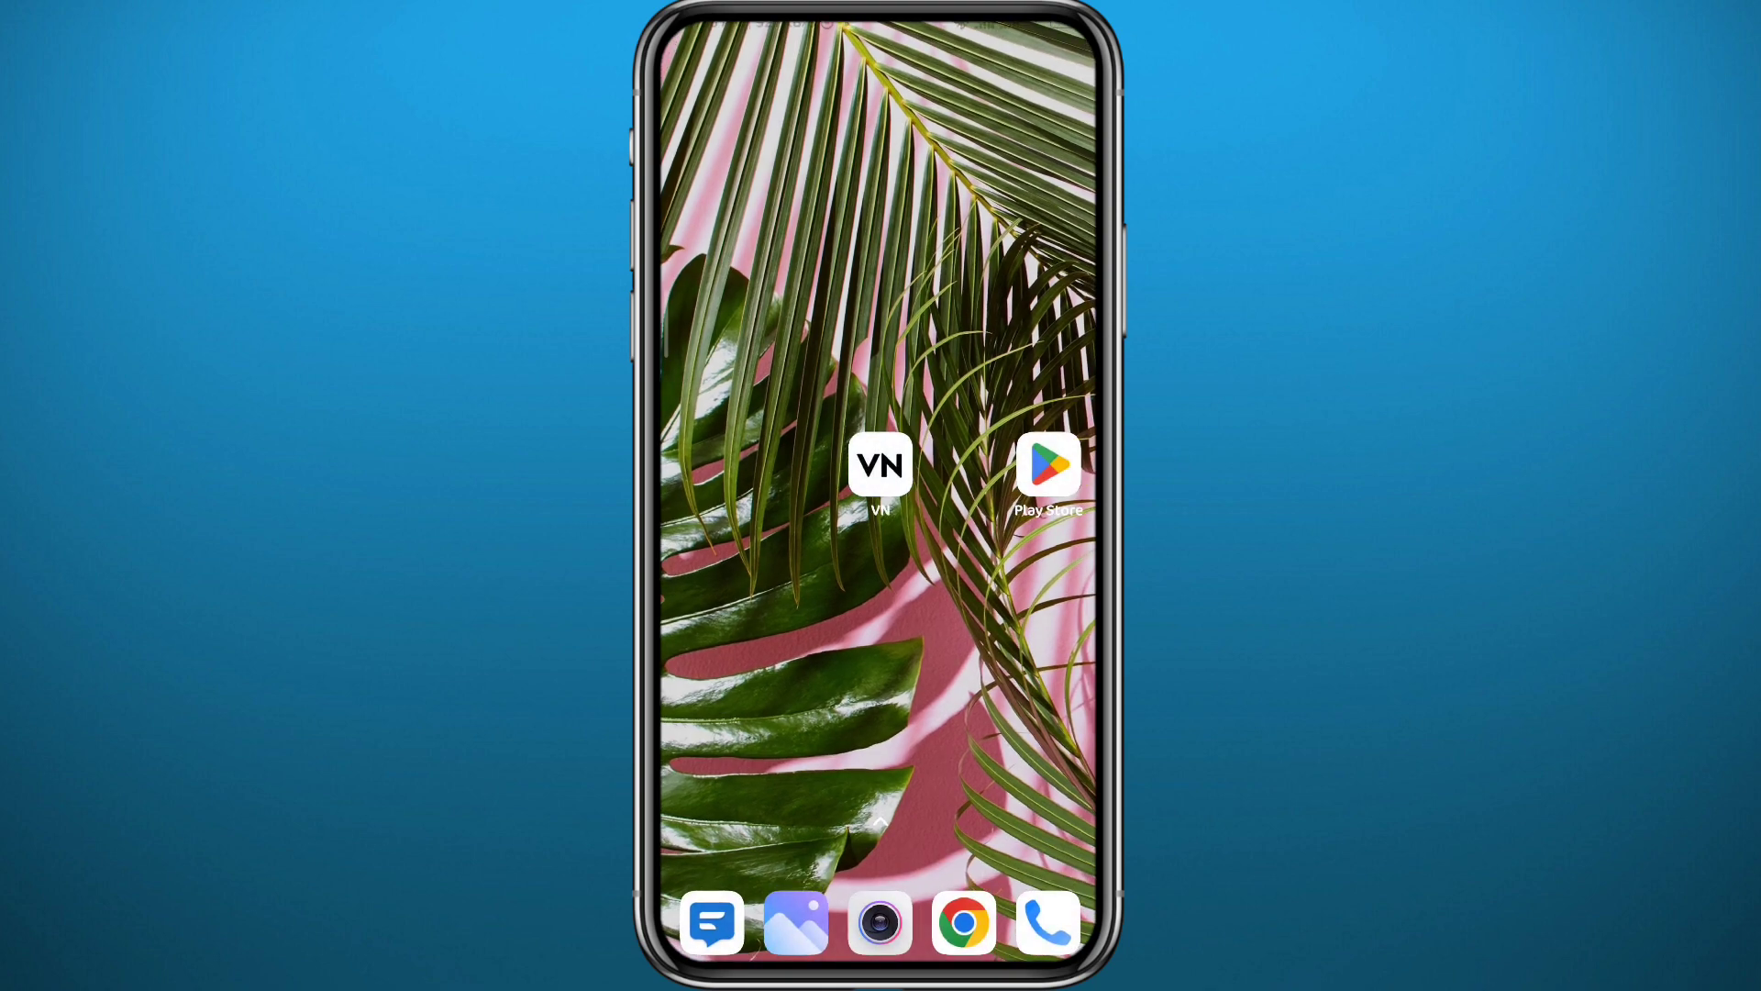
left_click(1048, 465)
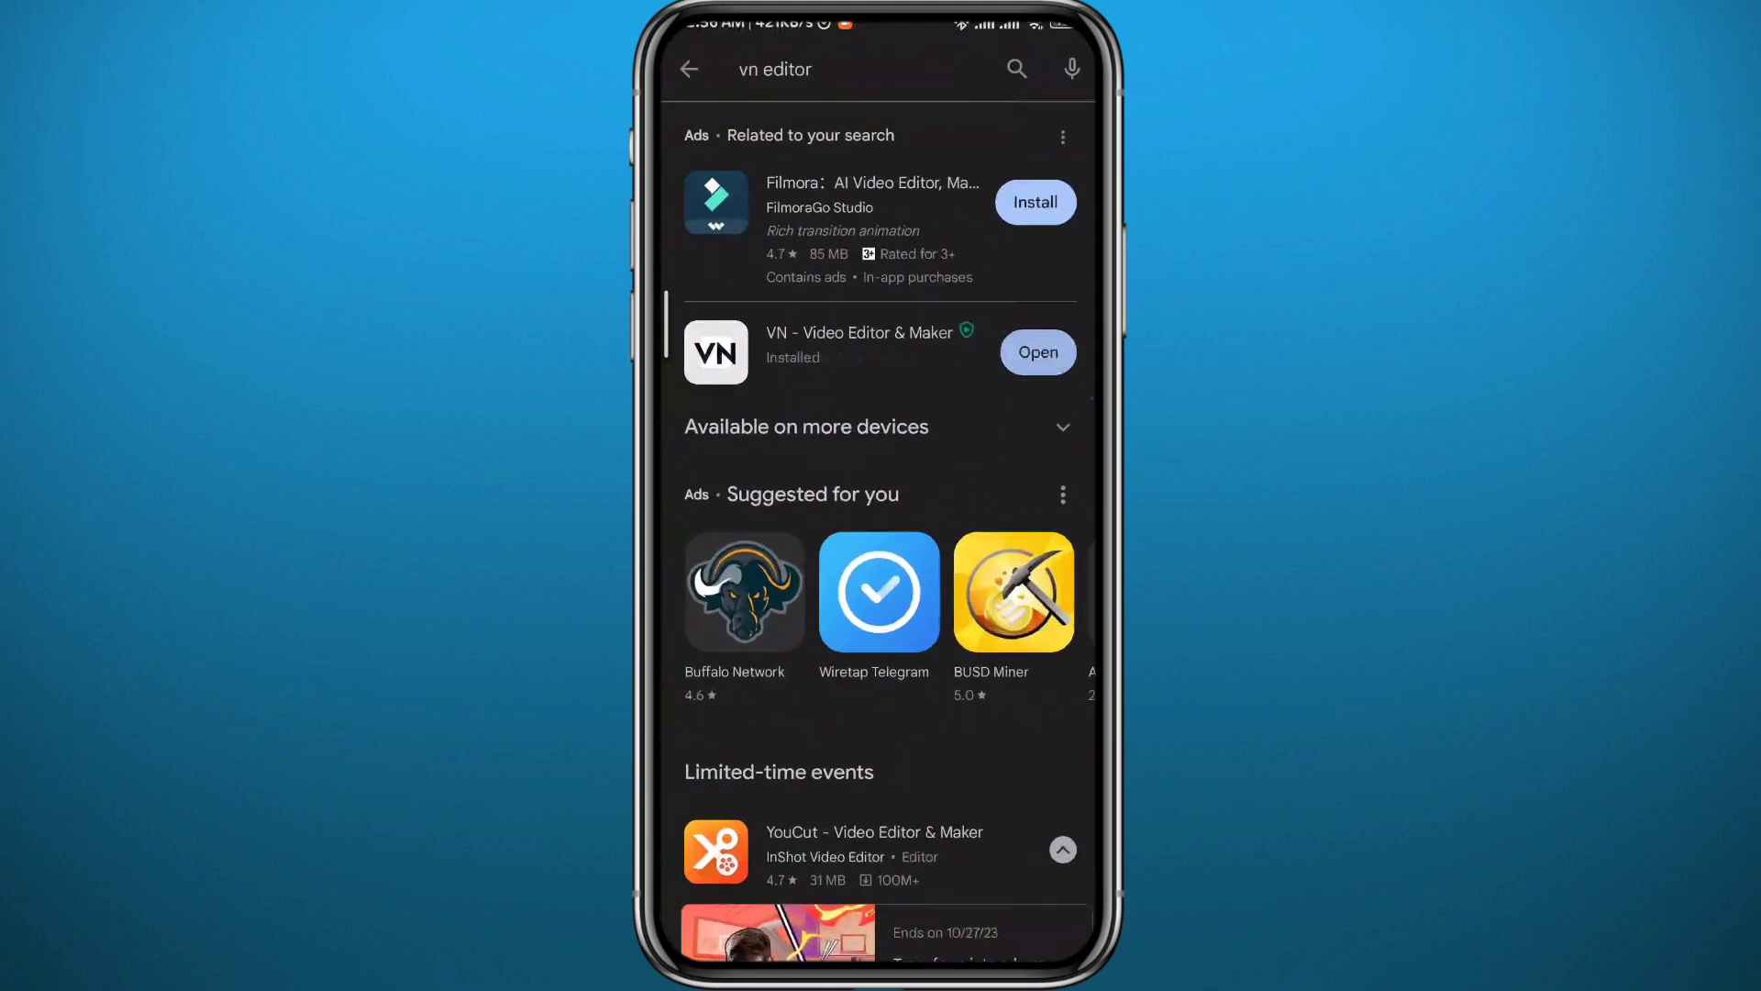
left_click(861, 332)
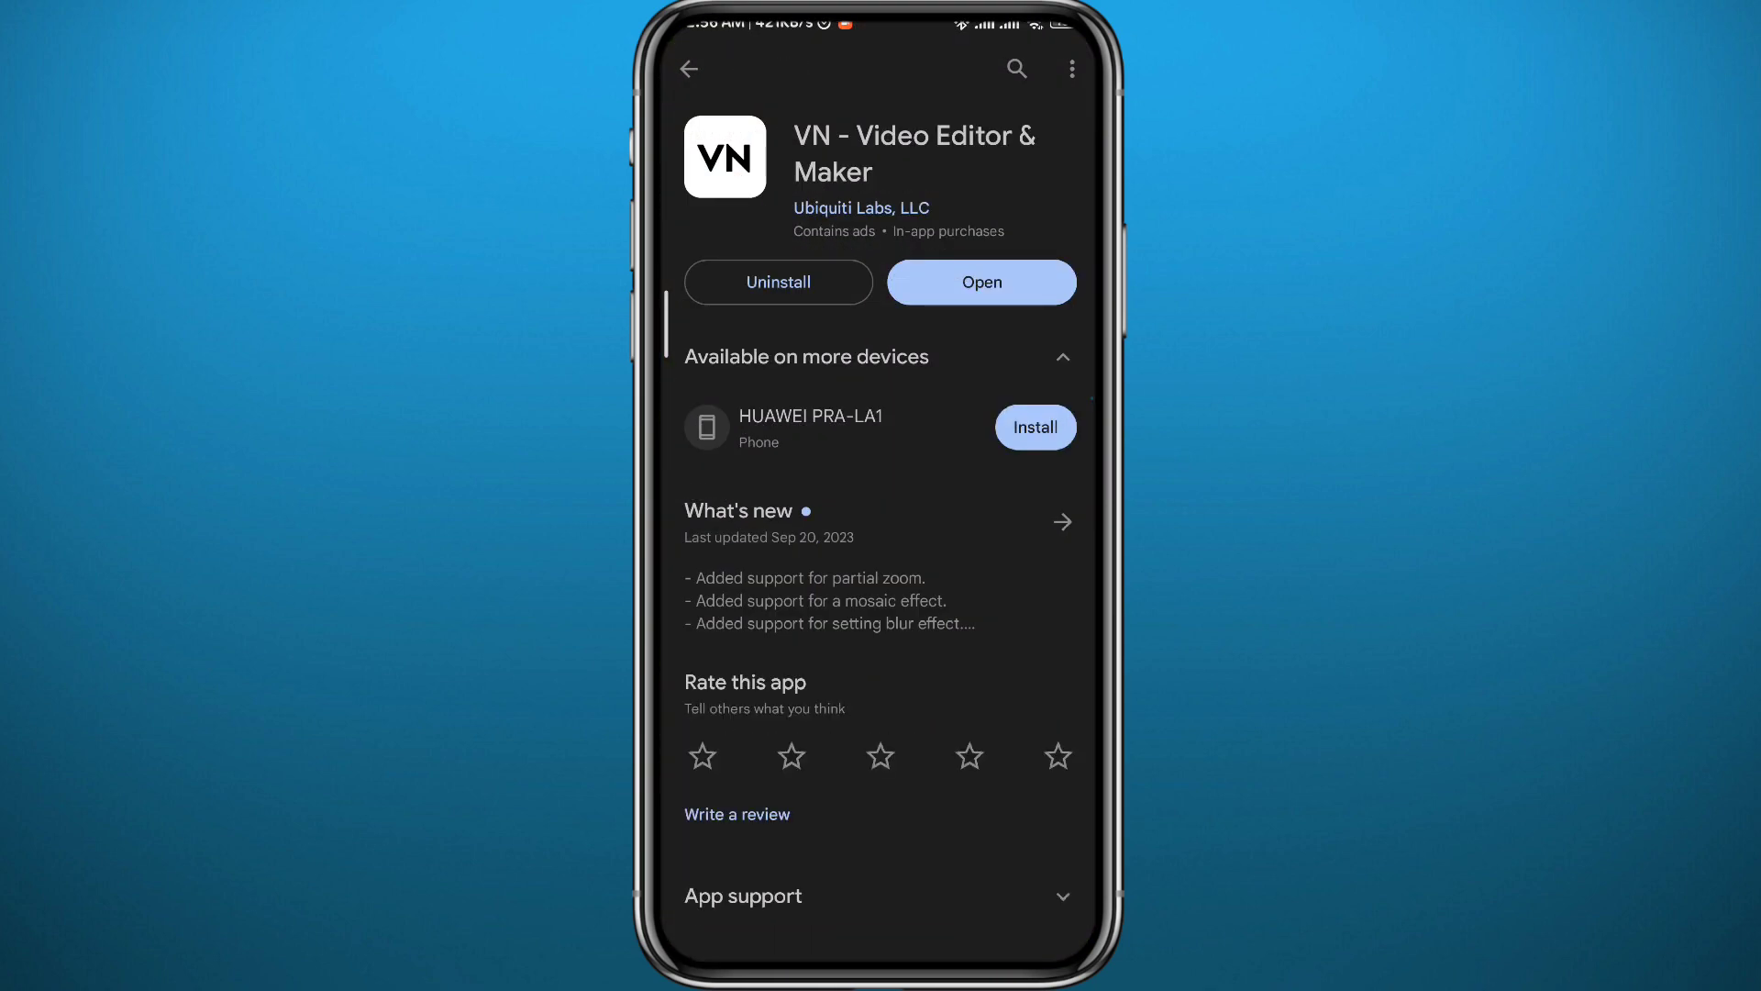
left_click(1014, 68)
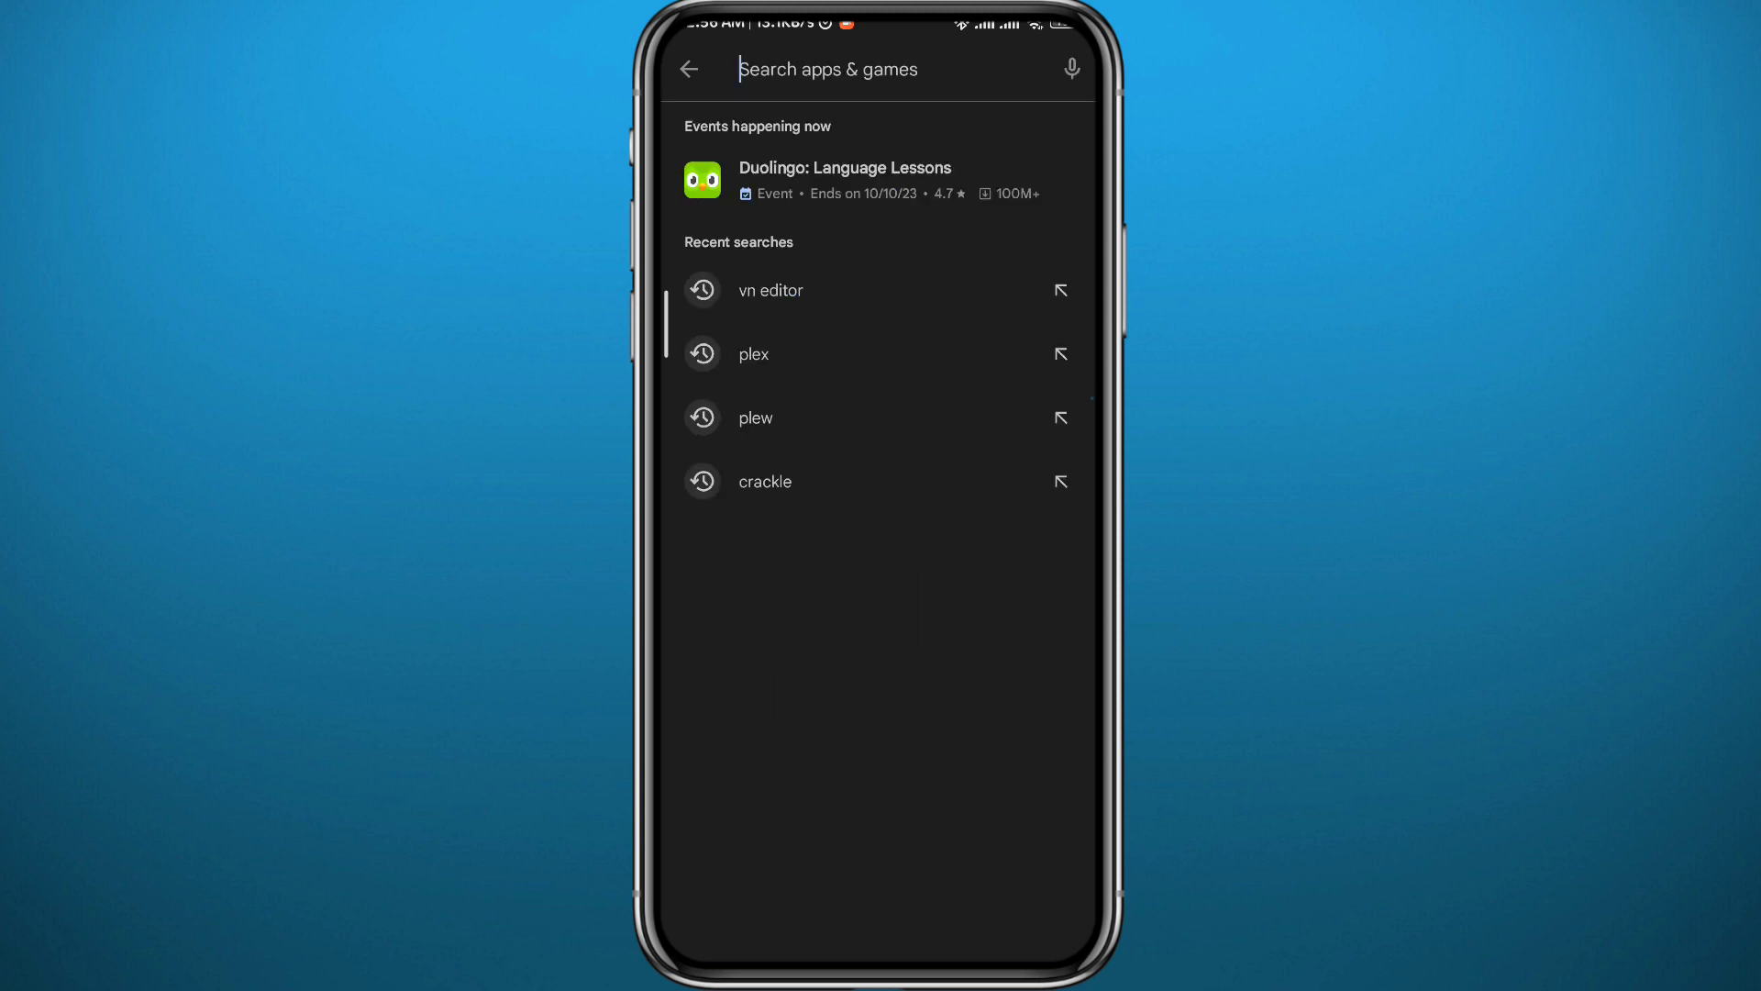
Search 'cap' for CapCut, then search InShot and open the Video Editor & Maker - InShot page
type("cap")
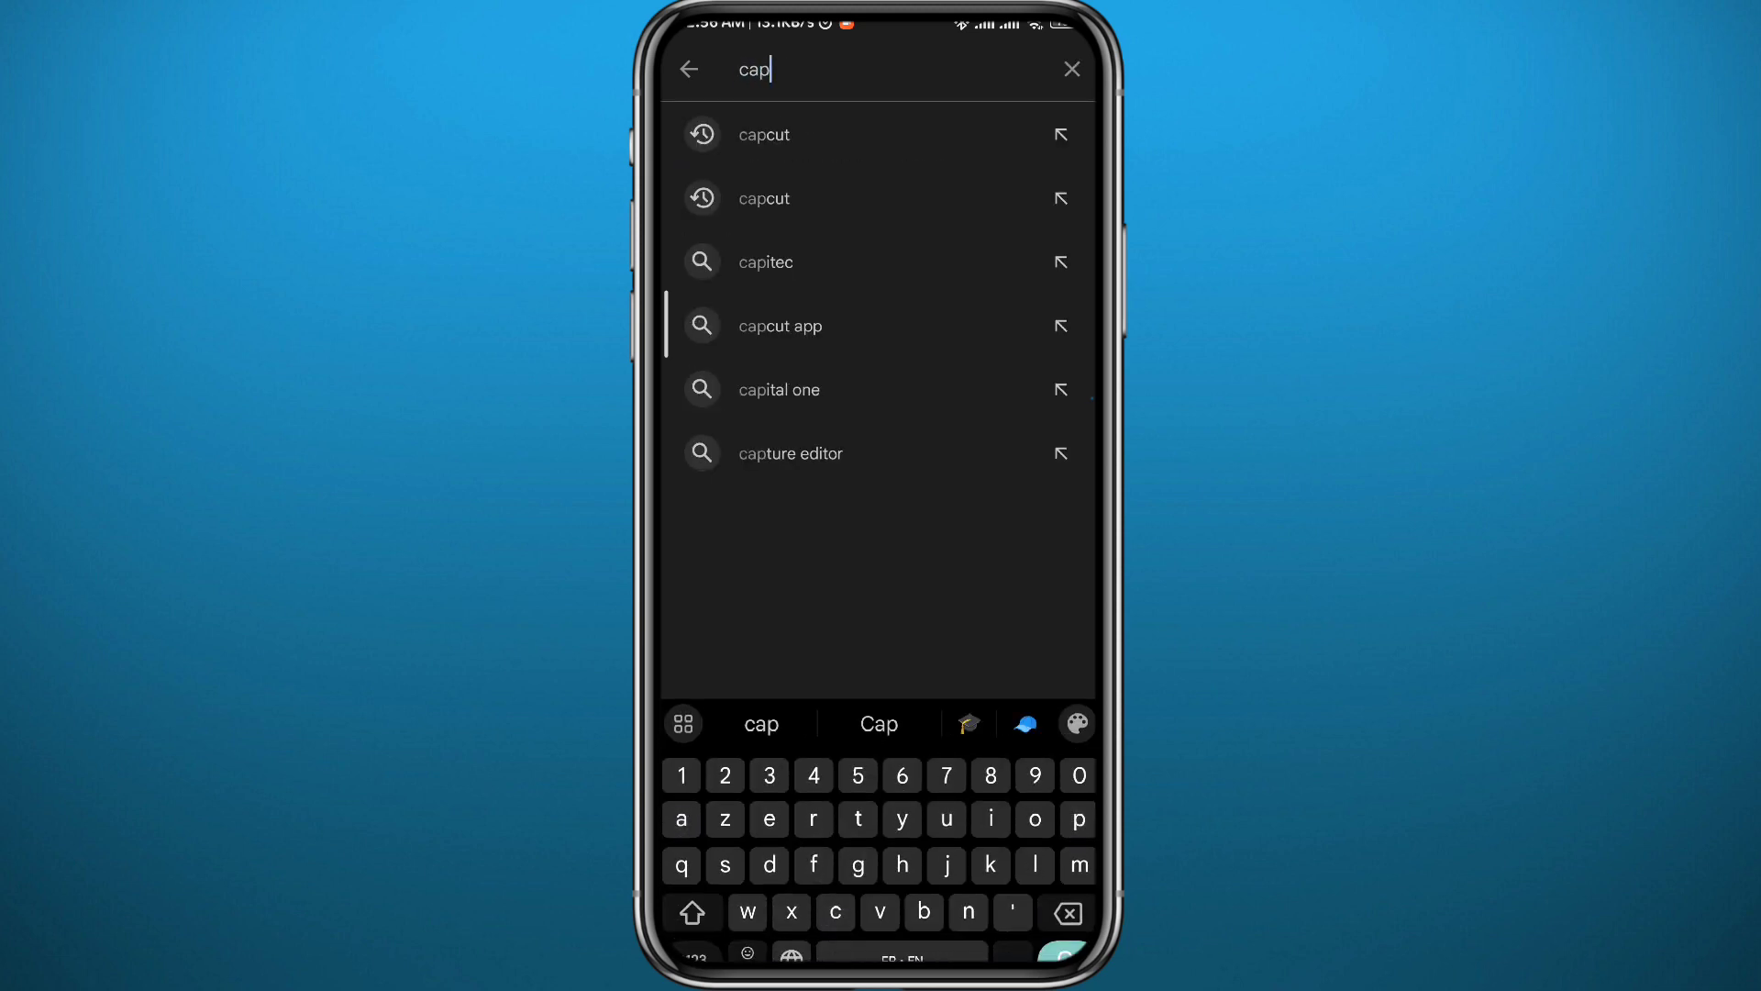
left_click(761, 134)
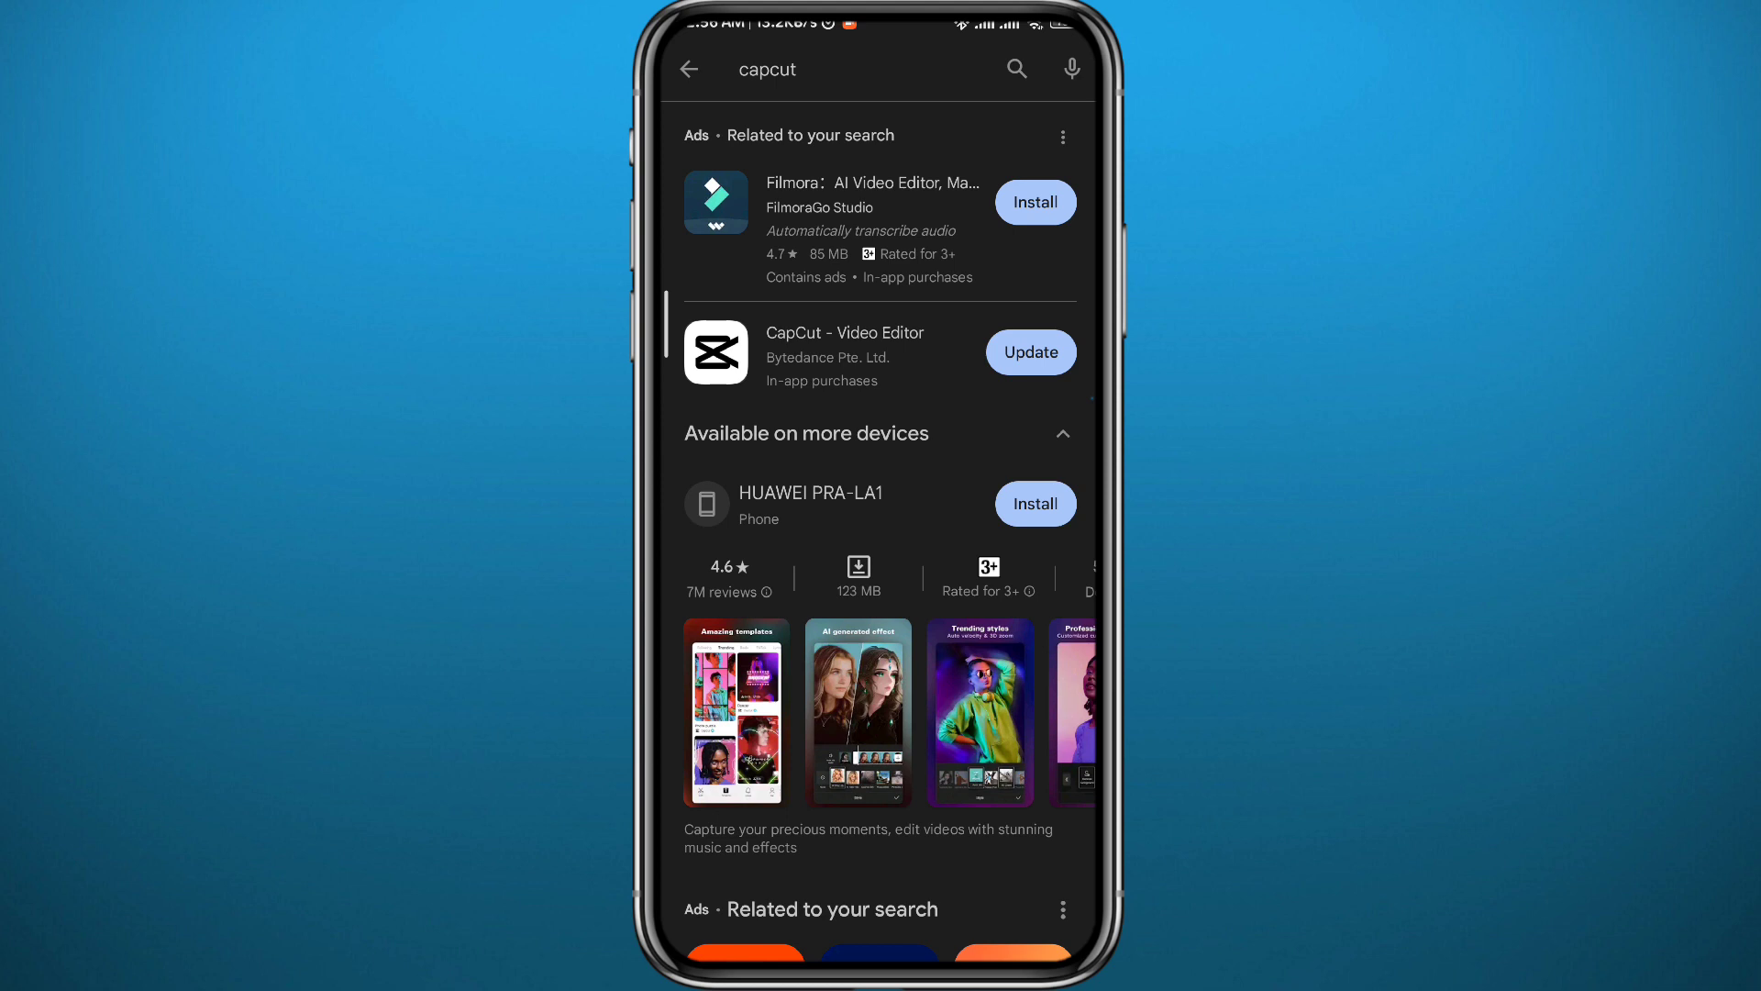
left_click(844, 332)
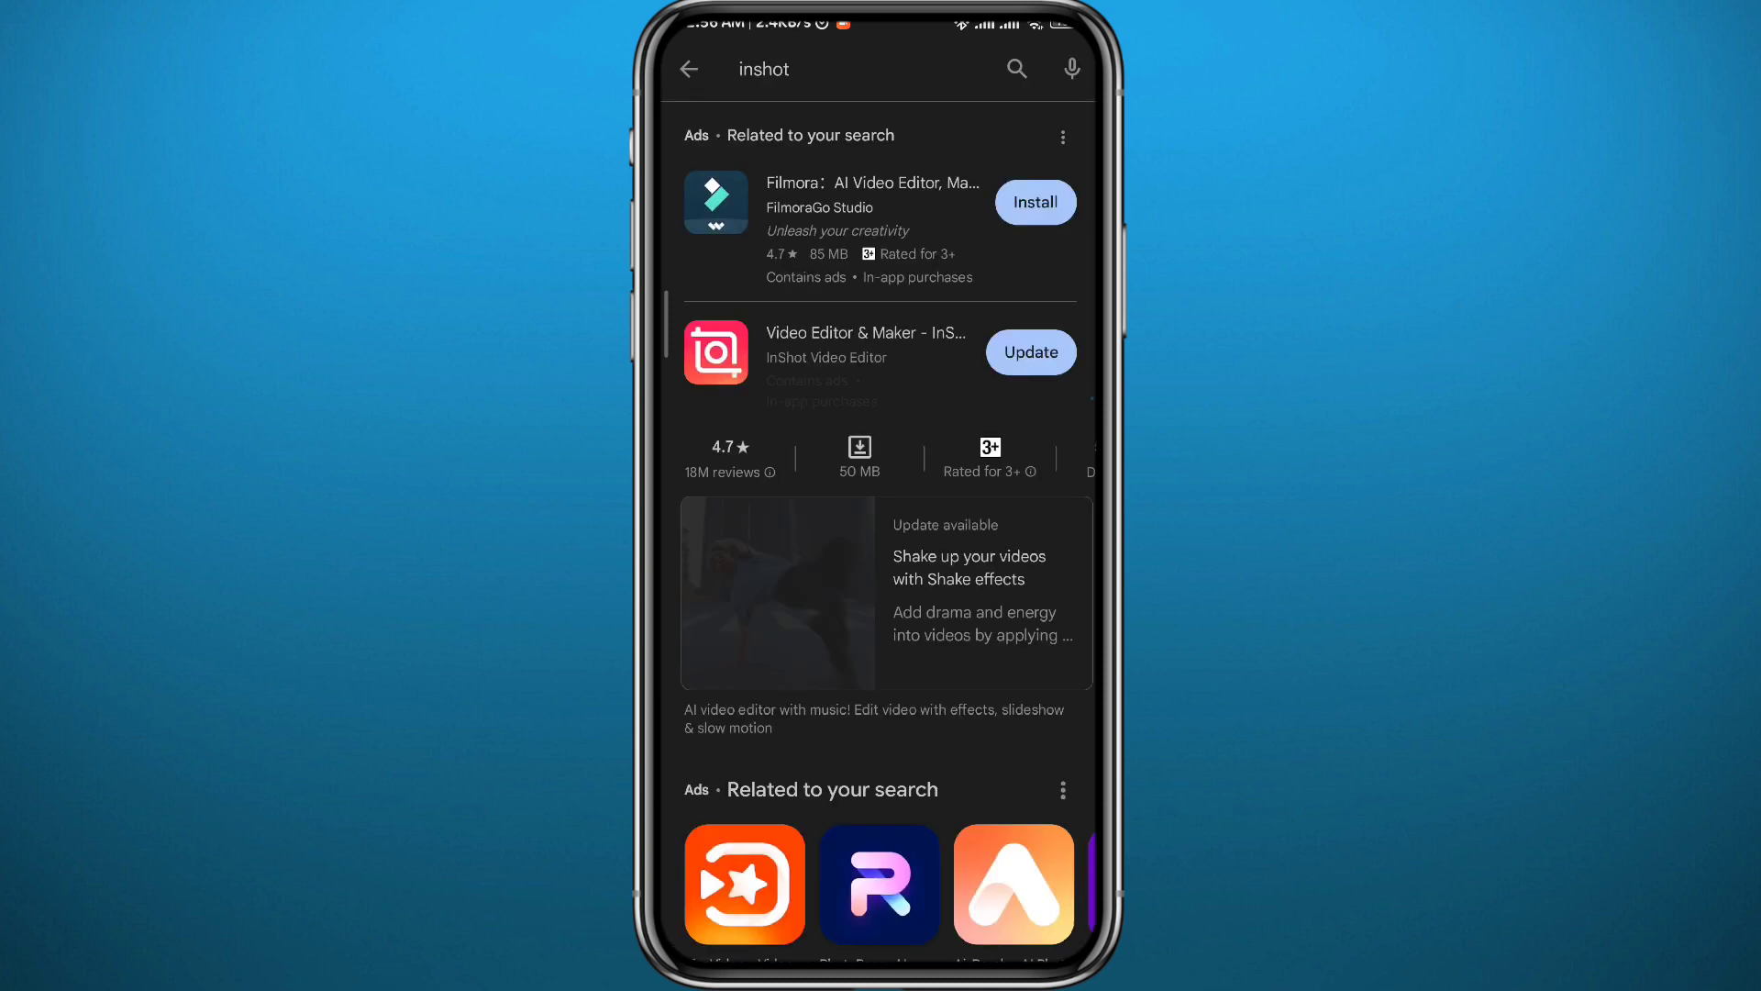
left_click(864, 352)
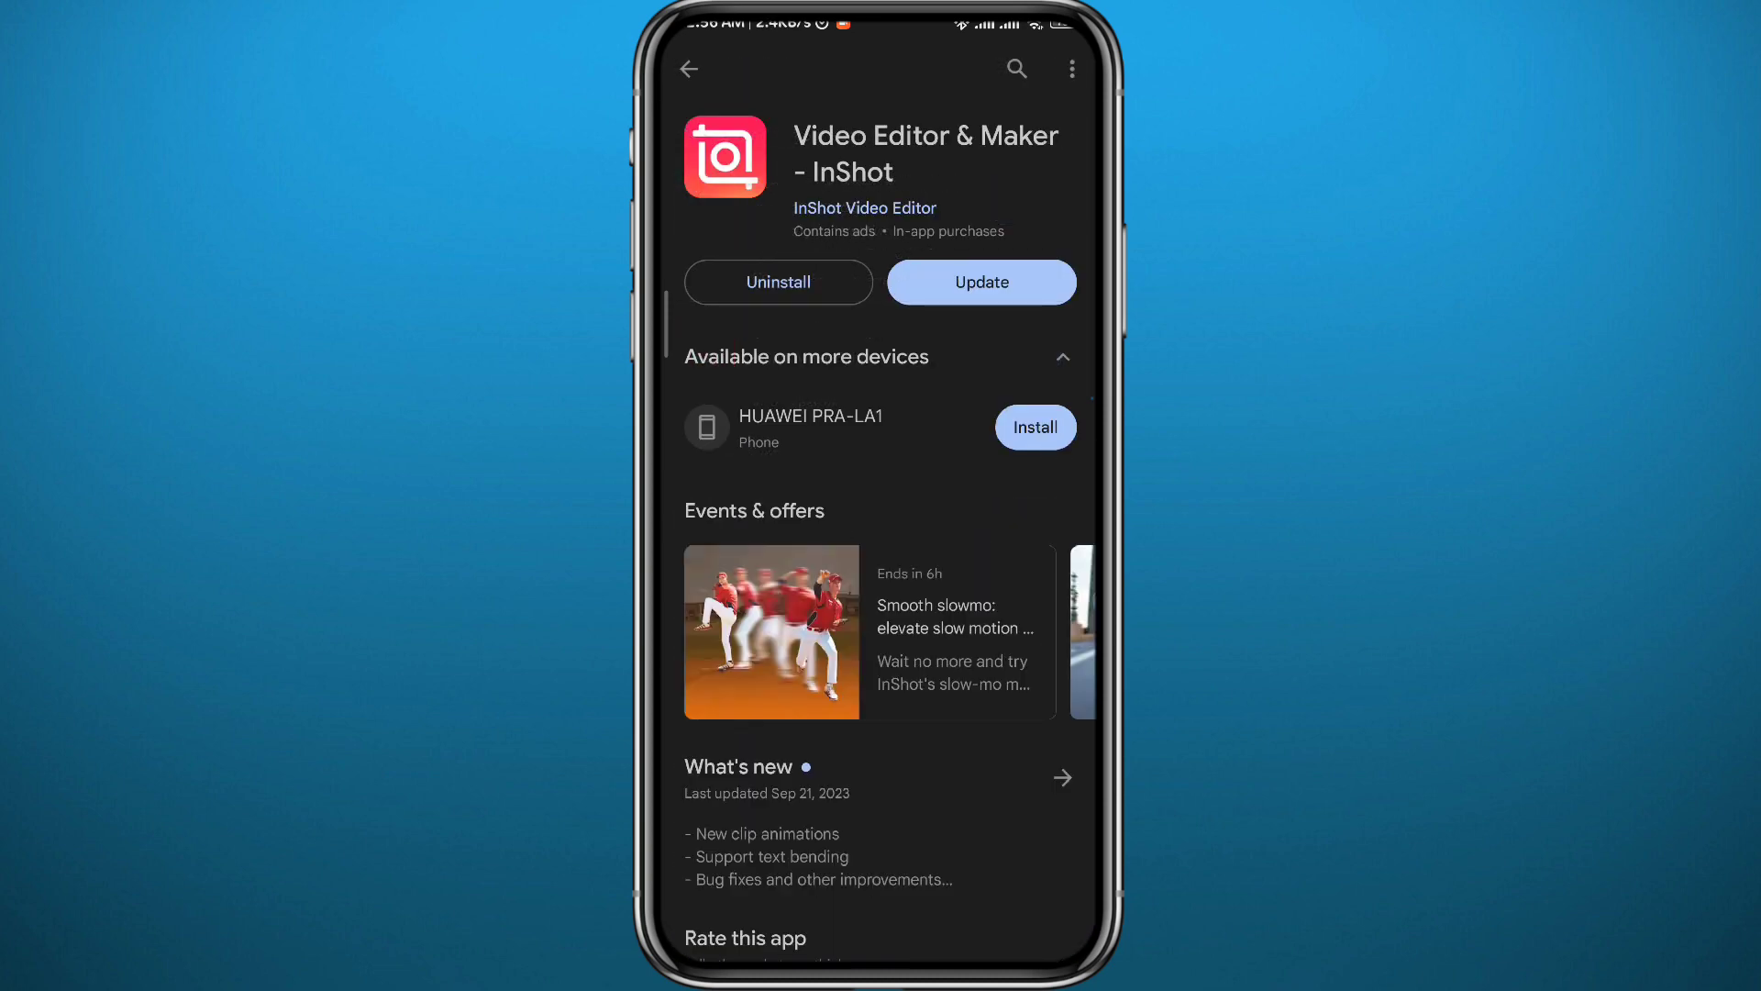